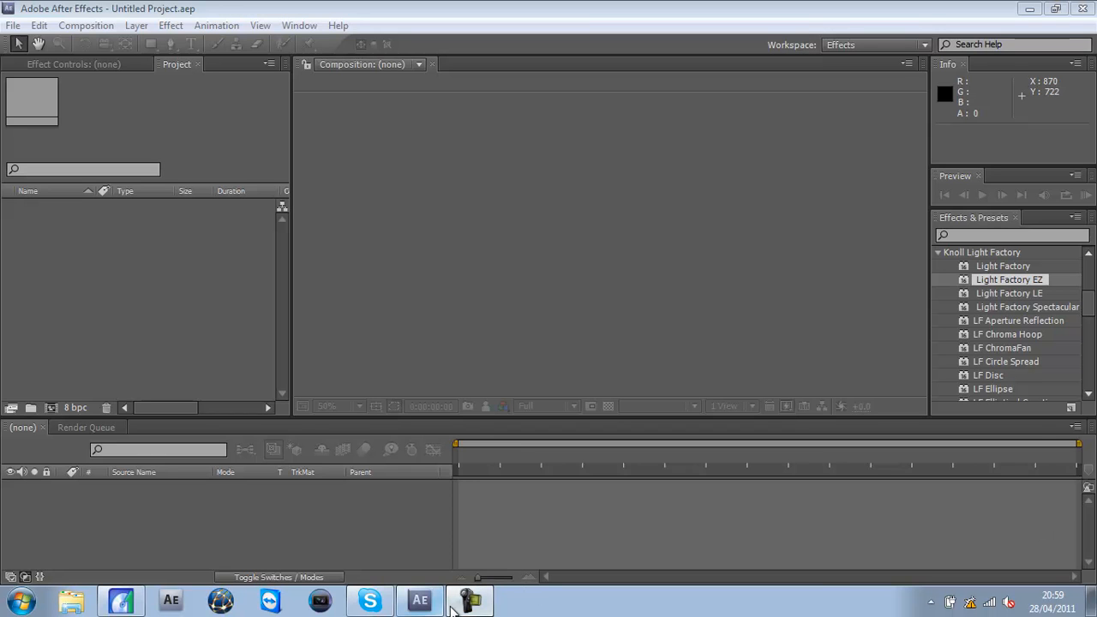
Step: Import the 'insane triple' gameplay clip via File > Import > File
{"action": "left_click", "coordinate": [466, 600]}
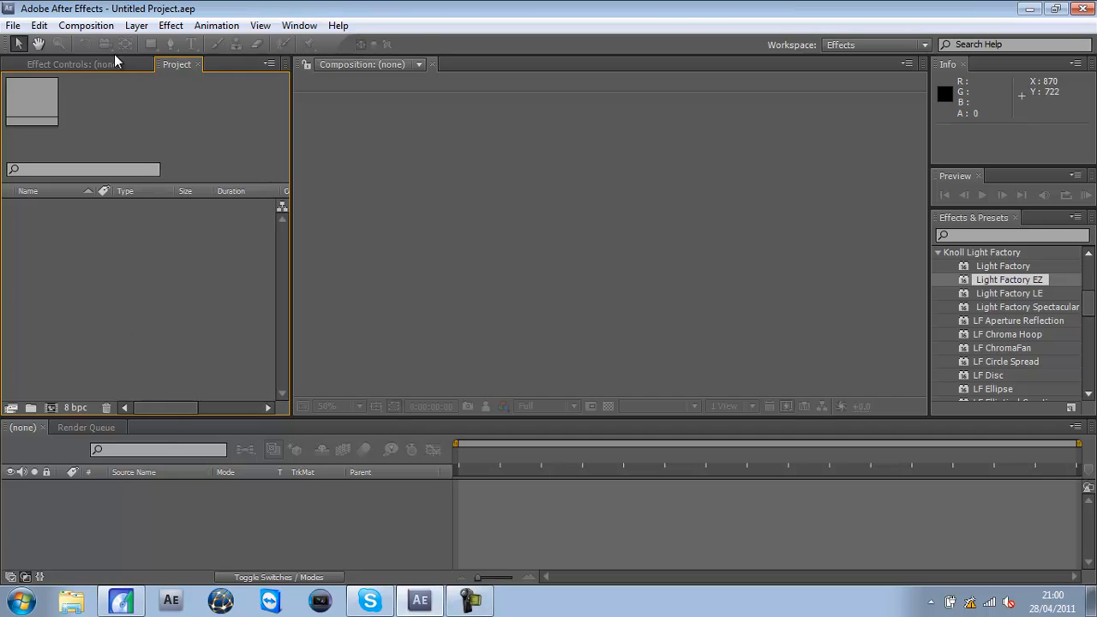
{"action": "mouse_move", "coordinate": [10, 26]}
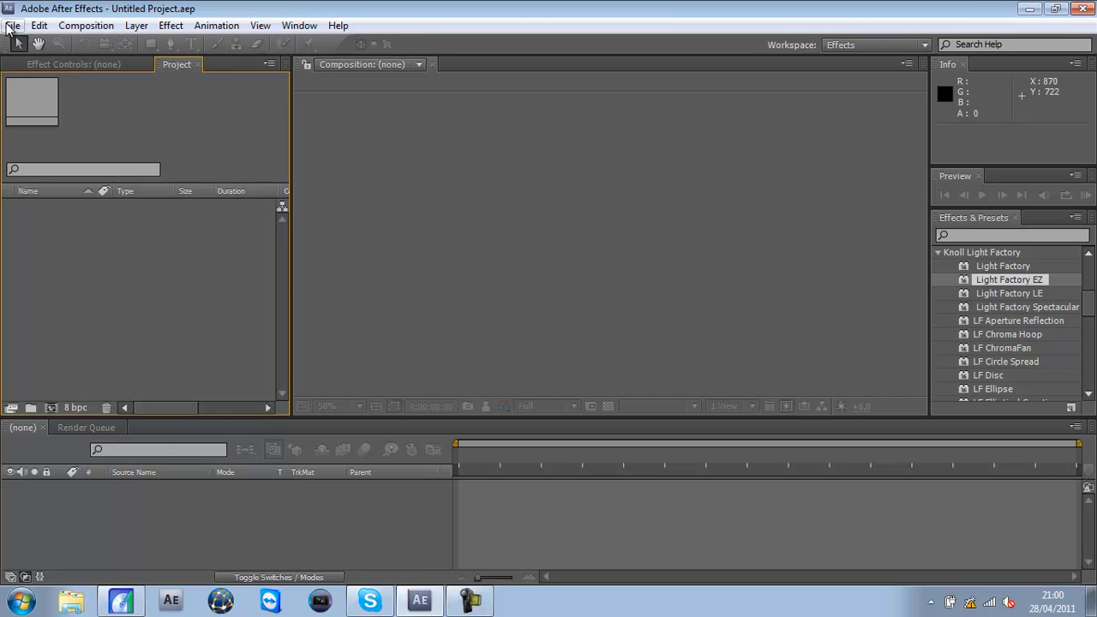
{"action": "left_click", "coordinate": [10, 24]}
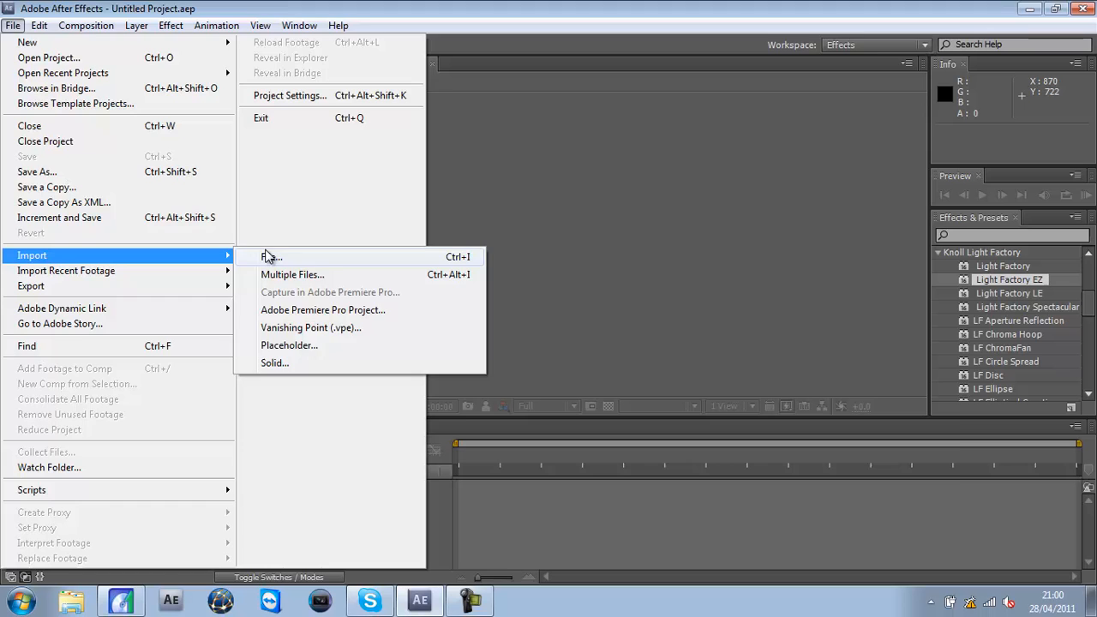
{"action": "left_click", "coordinate": [271, 257]}
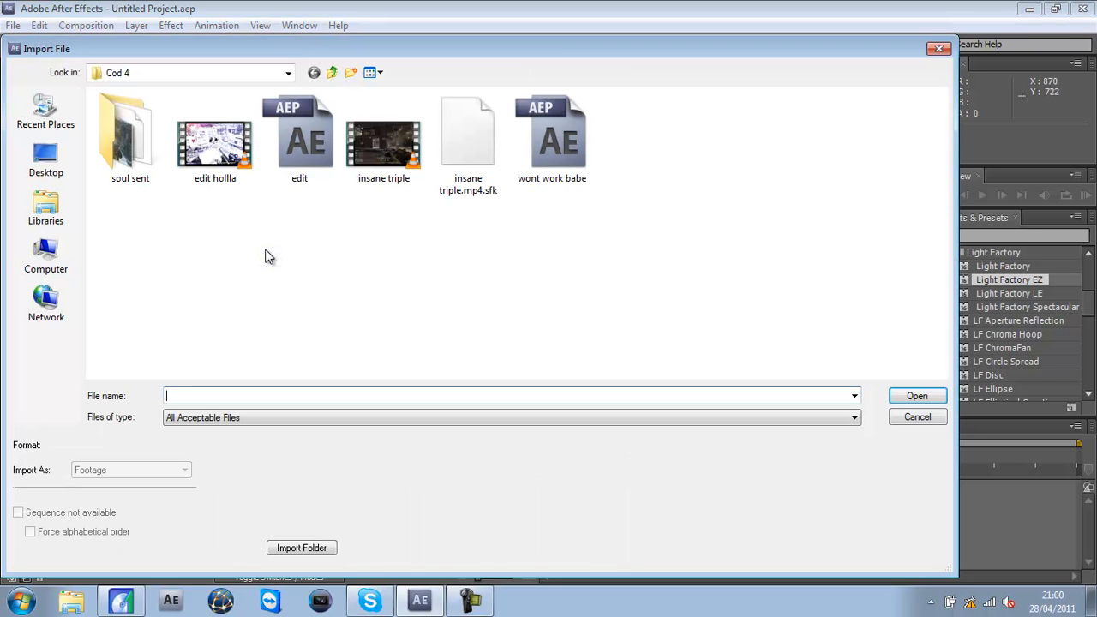
{"action": "double_click", "coordinate": [384, 138]}
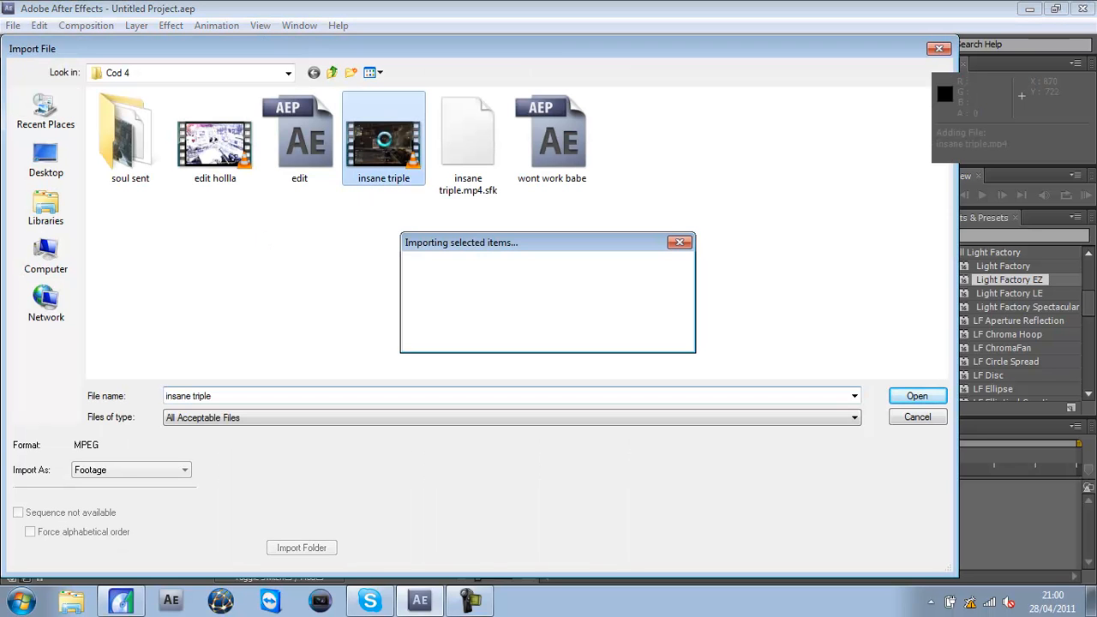
{"action": "left_click", "coordinate": [916, 394]}
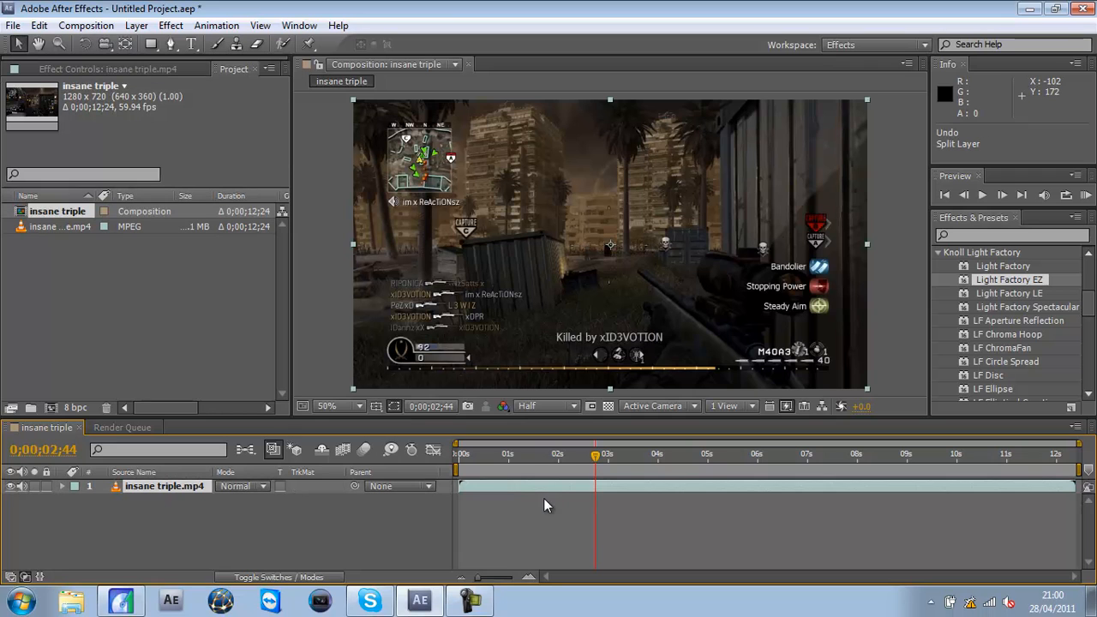
{"action": "mouse_move", "coordinate": [974, 281]}
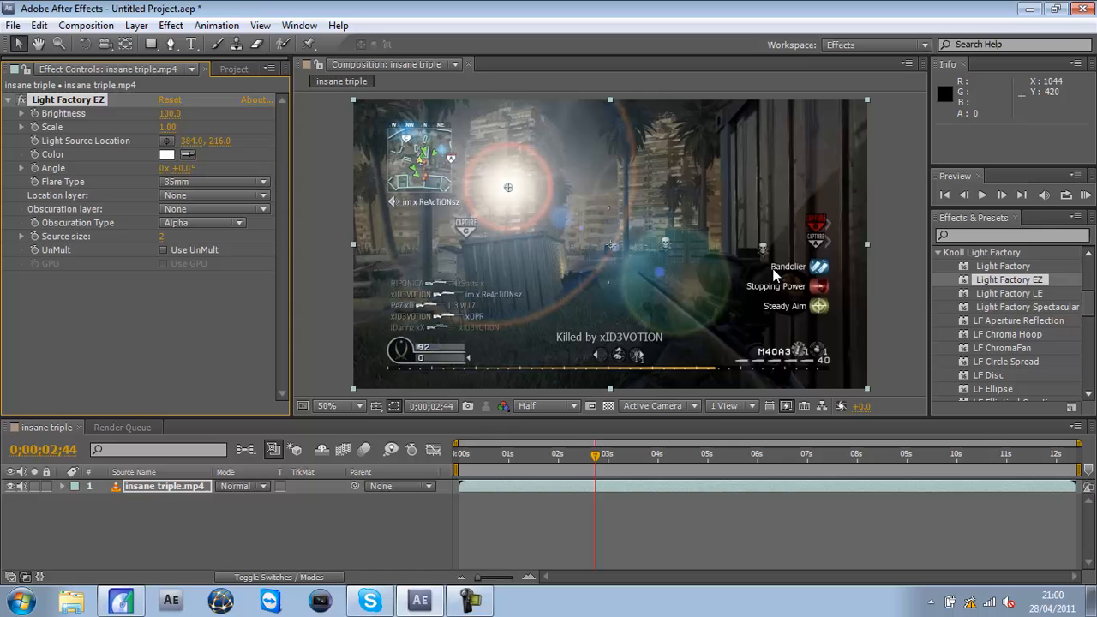
{"action": "mouse_move", "coordinate": [513, 190]}
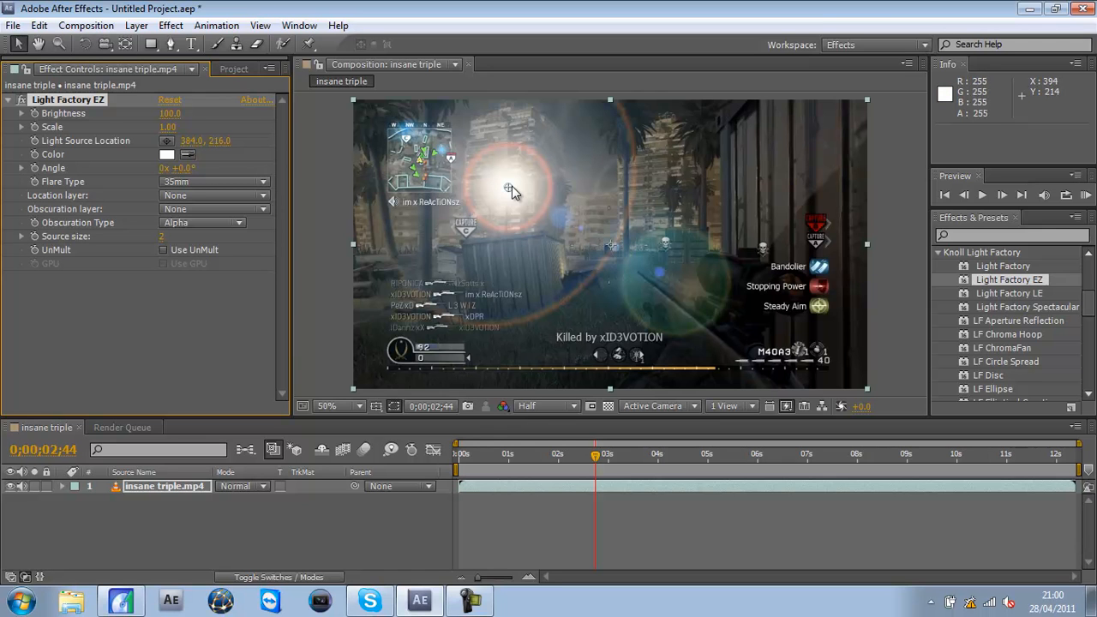
Step: Drag the Light Factory EZ flare's light source to the frame's top-right corner
{"action": "left_click_drag", "start_coordinate": [509, 186], "coordinate": [778, 141]}
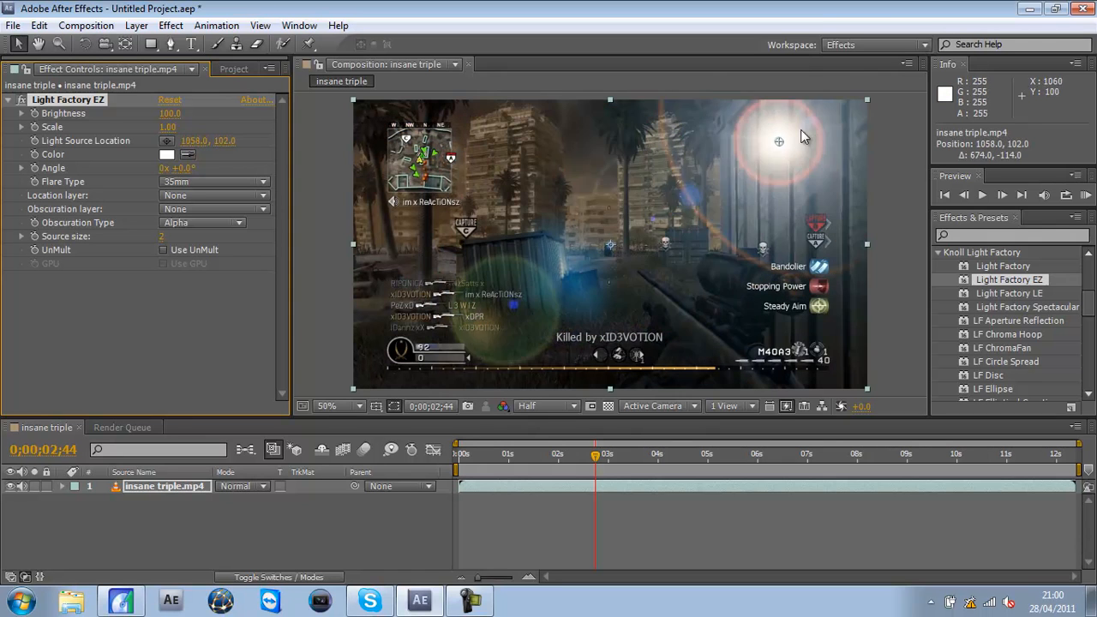
{"action": "left_click_drag", "start_coordinate": [778, 140], "coordinate": [840, 124]}
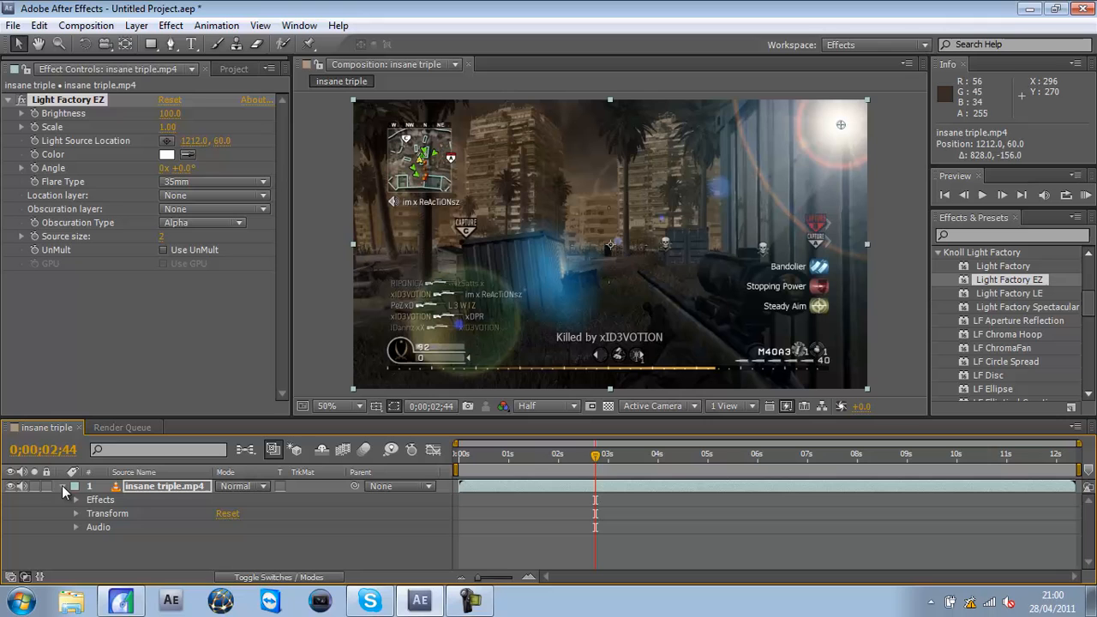
Step: Reveal the layer's Light Factory EZ properties and scrub near the 2-second trial Brightness keyframes
{"action": "left_click", "coordinate": [75, 500]}
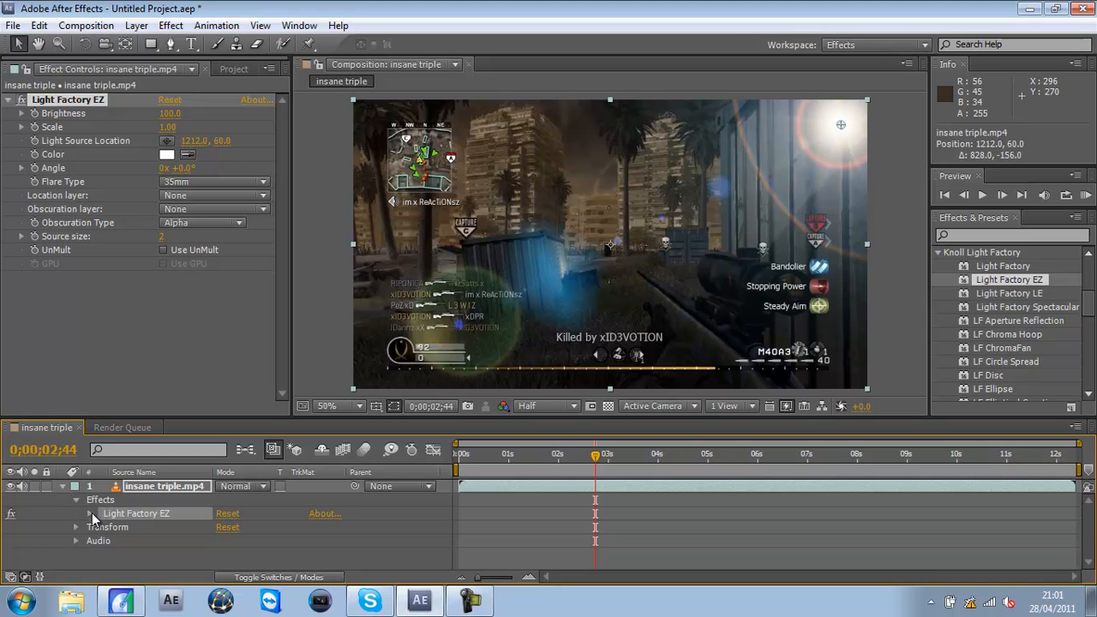
{"action": "left_click", "coordinate": [86, 512]}
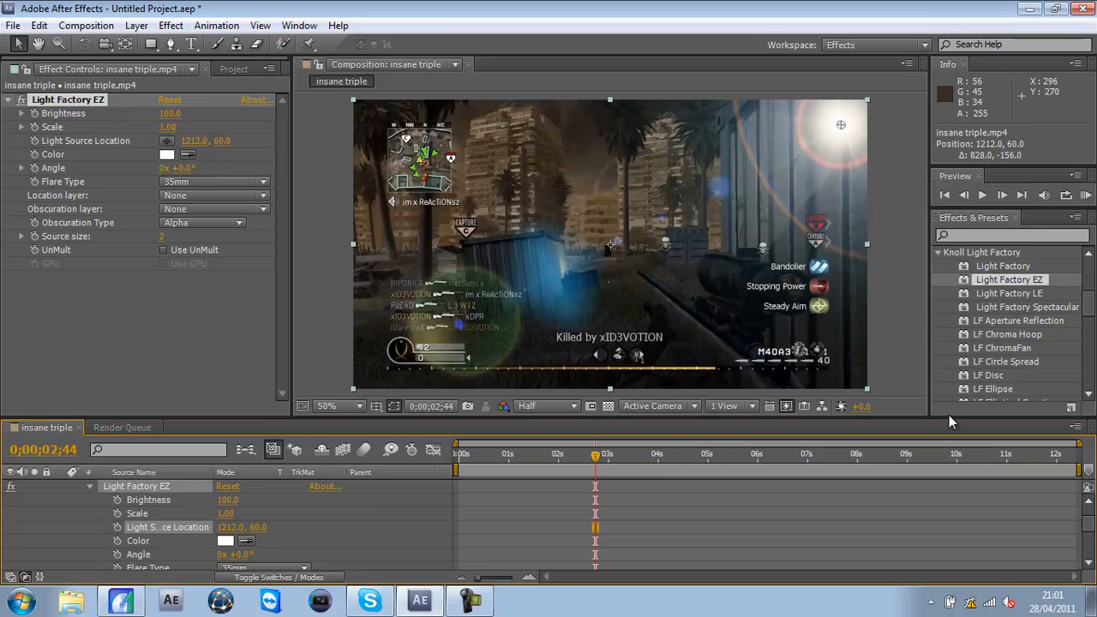
{"action": "mouse_move", "coordinate": [454, 597]}
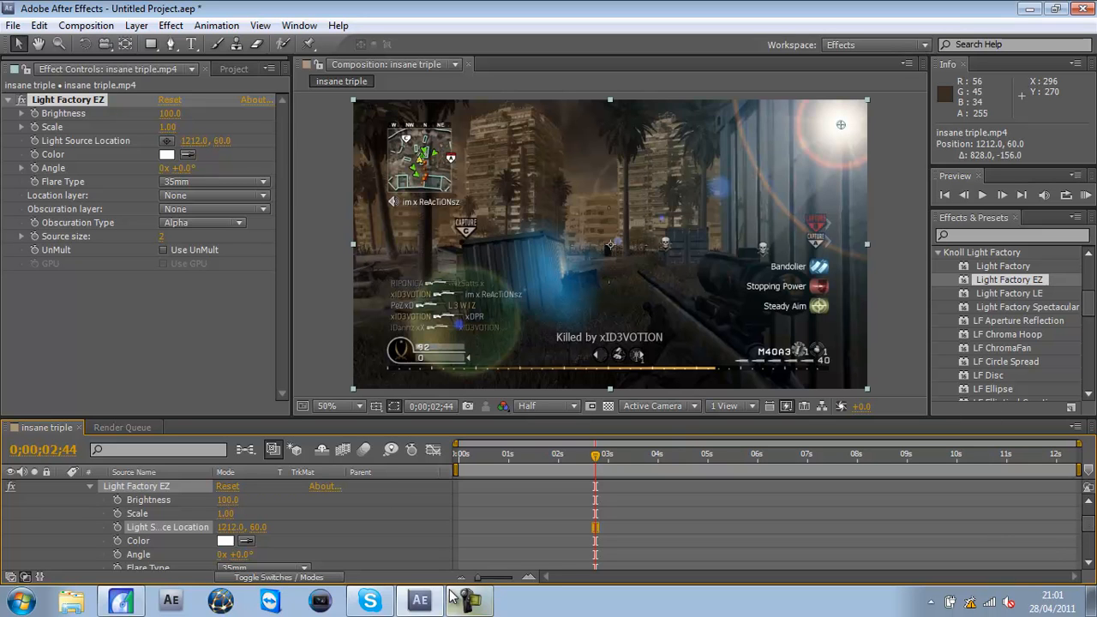
{"action": "left_click", "coordinate": [456, 454]}
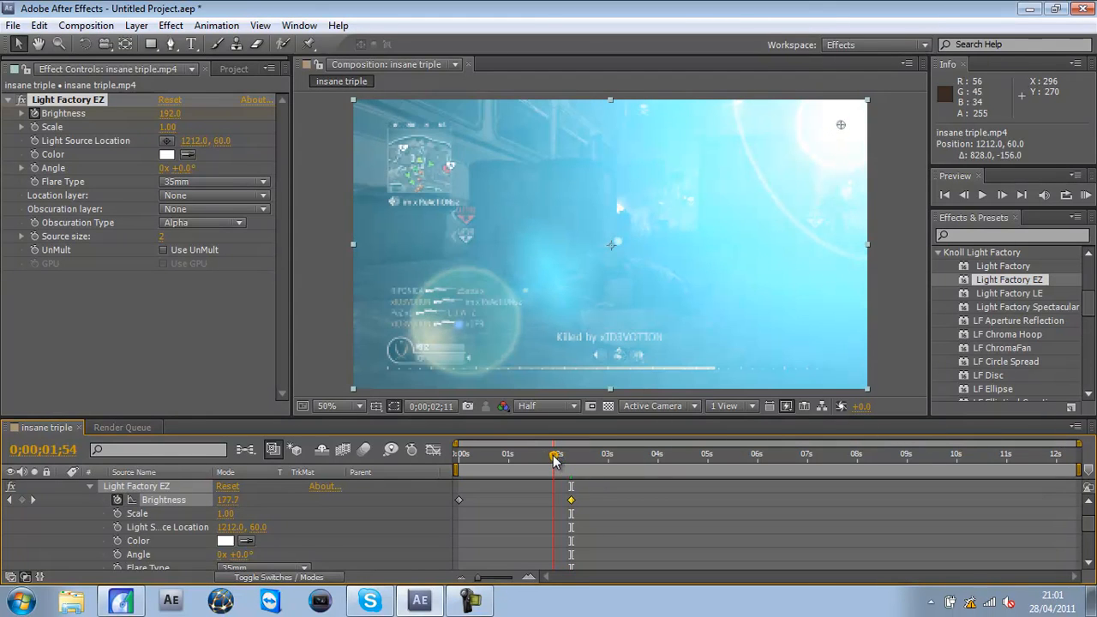
{"action": "left_click_drag", "start_coordinate": [555, 454], "coordinate": [462, 454]}
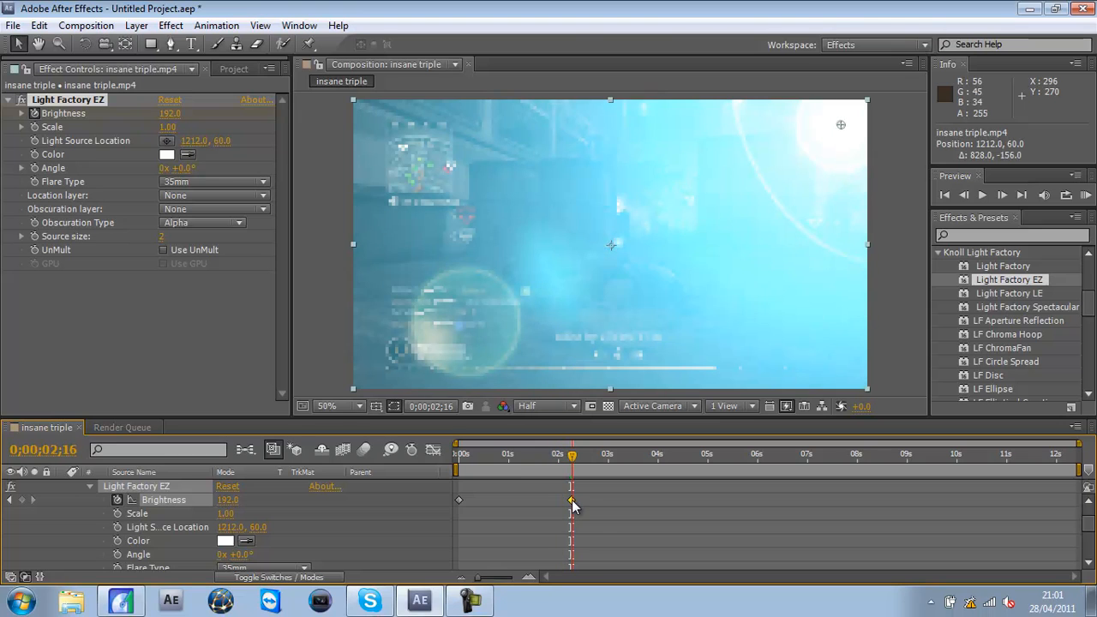
{"action": "left_click_drag", "start_coordinate": [572, 455], "coordinate": [598, 454]}
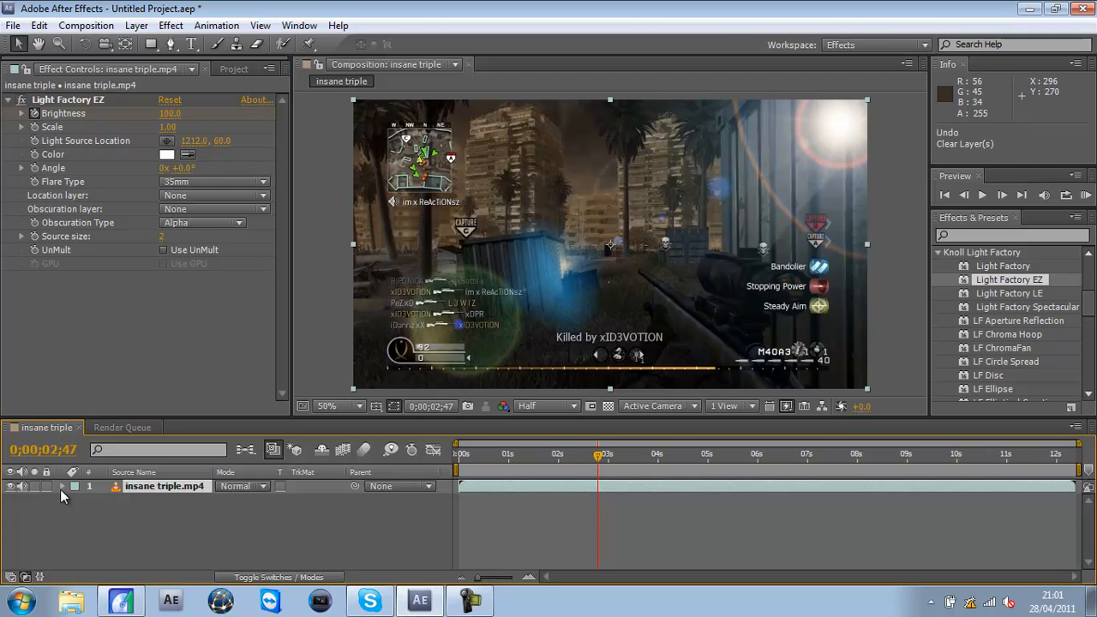
Step: Expand the layer's Light Factory EZ settings to add a Brightness keyframe near 0;00;04;54
{"action": "left_click", "coordinate": [71, 487]}
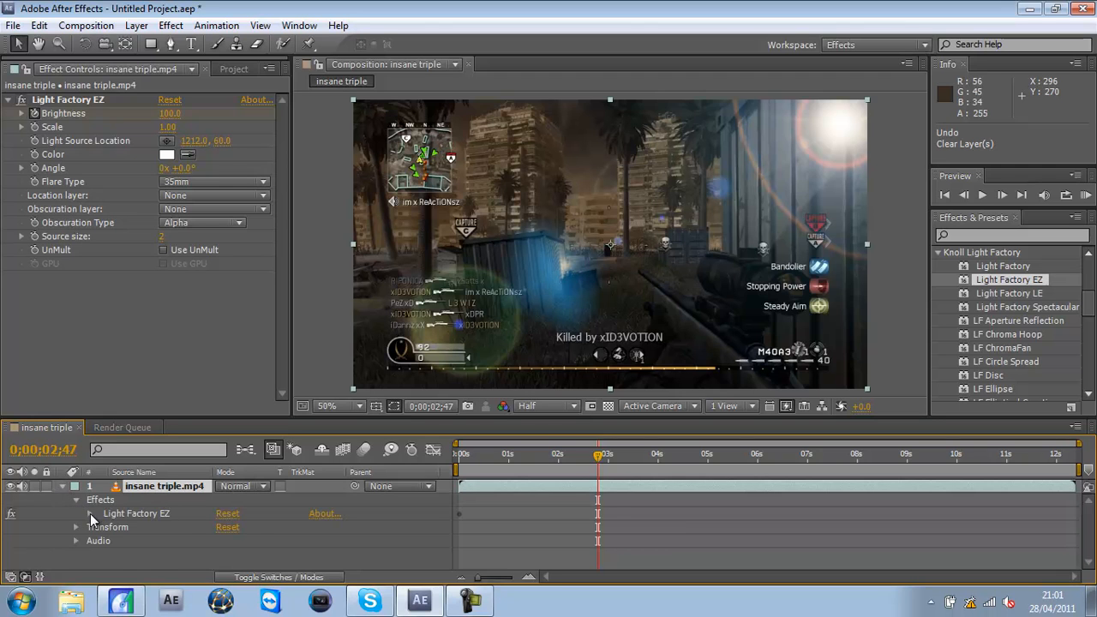
{"action": "left_click", "coordinate": [89, 514]}
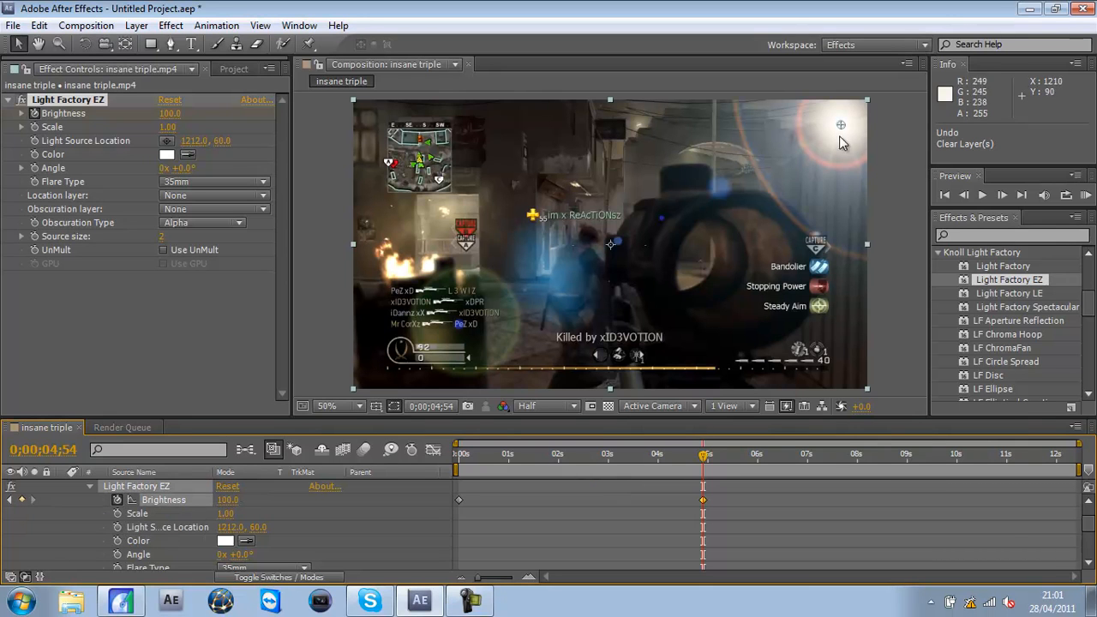
{"action": "mouse_move", "coordinate": [1002, 196]}
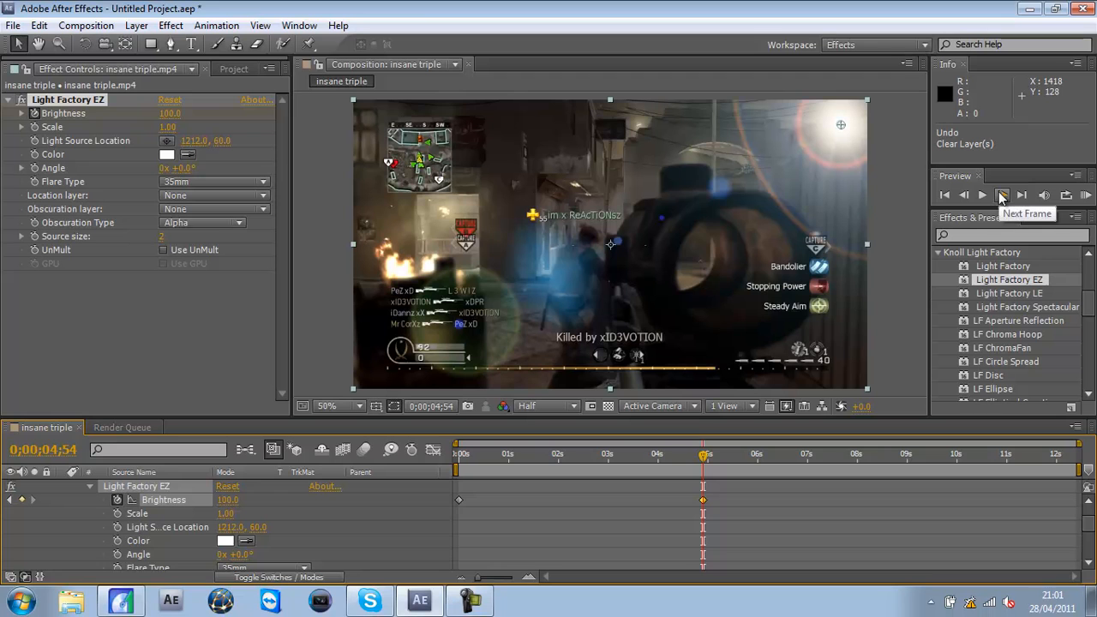
Step: Advance one frame and raise the flare's Brightness to about 171.8 for the kill flash
{"action": "left_click", "coordinate": [1000, 195]}
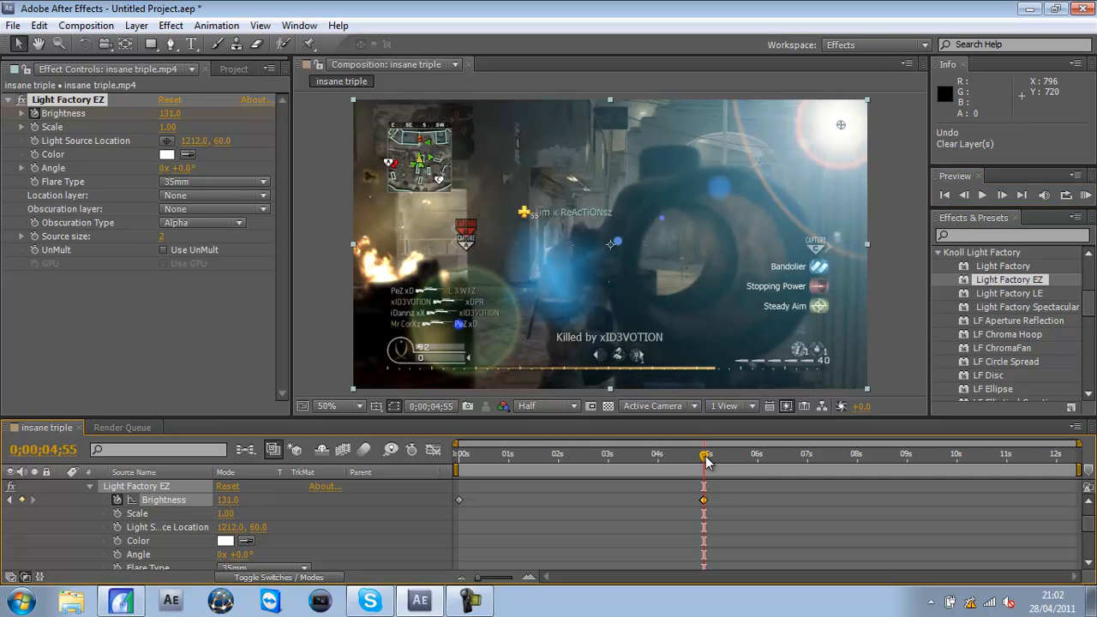
{"action": "left_click_drag", "start_coordinate": [706, 452], "coordinate": [730, 453]}
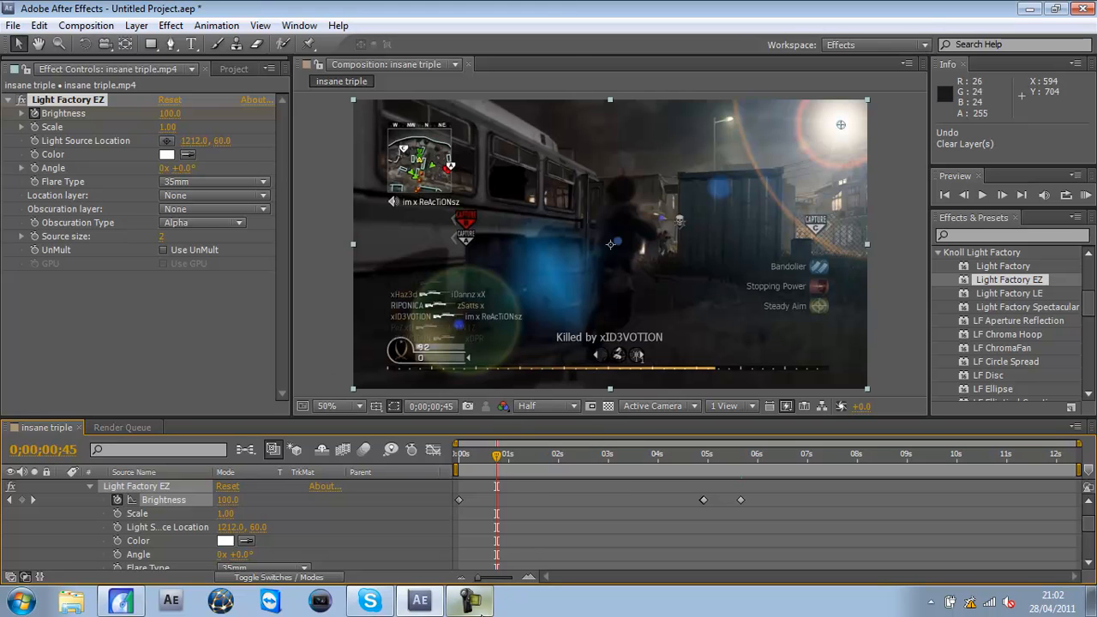
{"action": "left_click", "coordinate": [469, 600]}
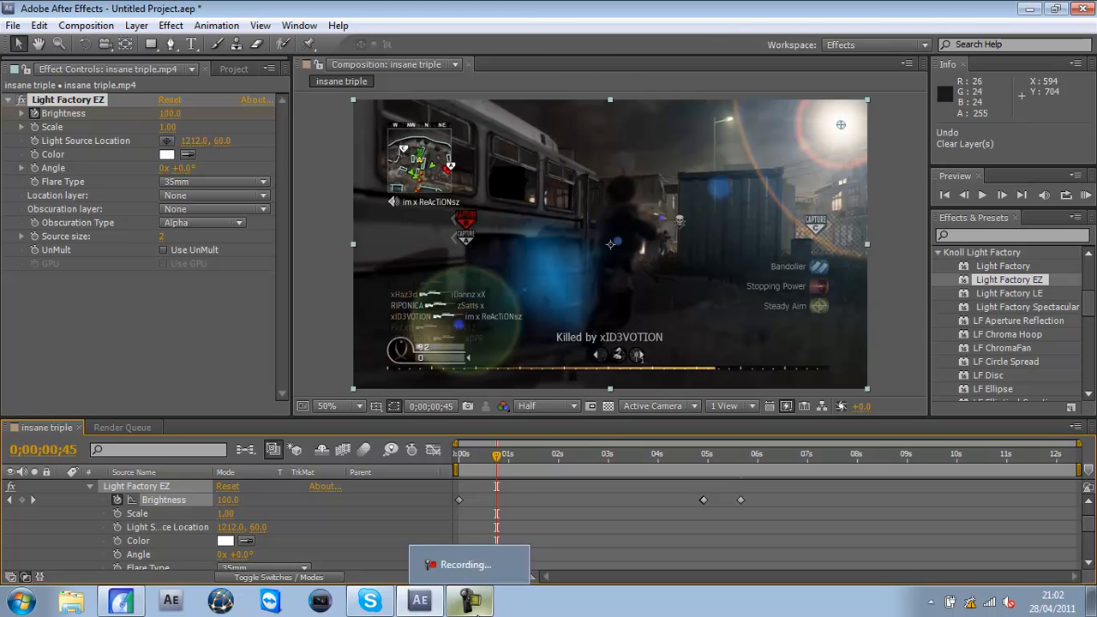